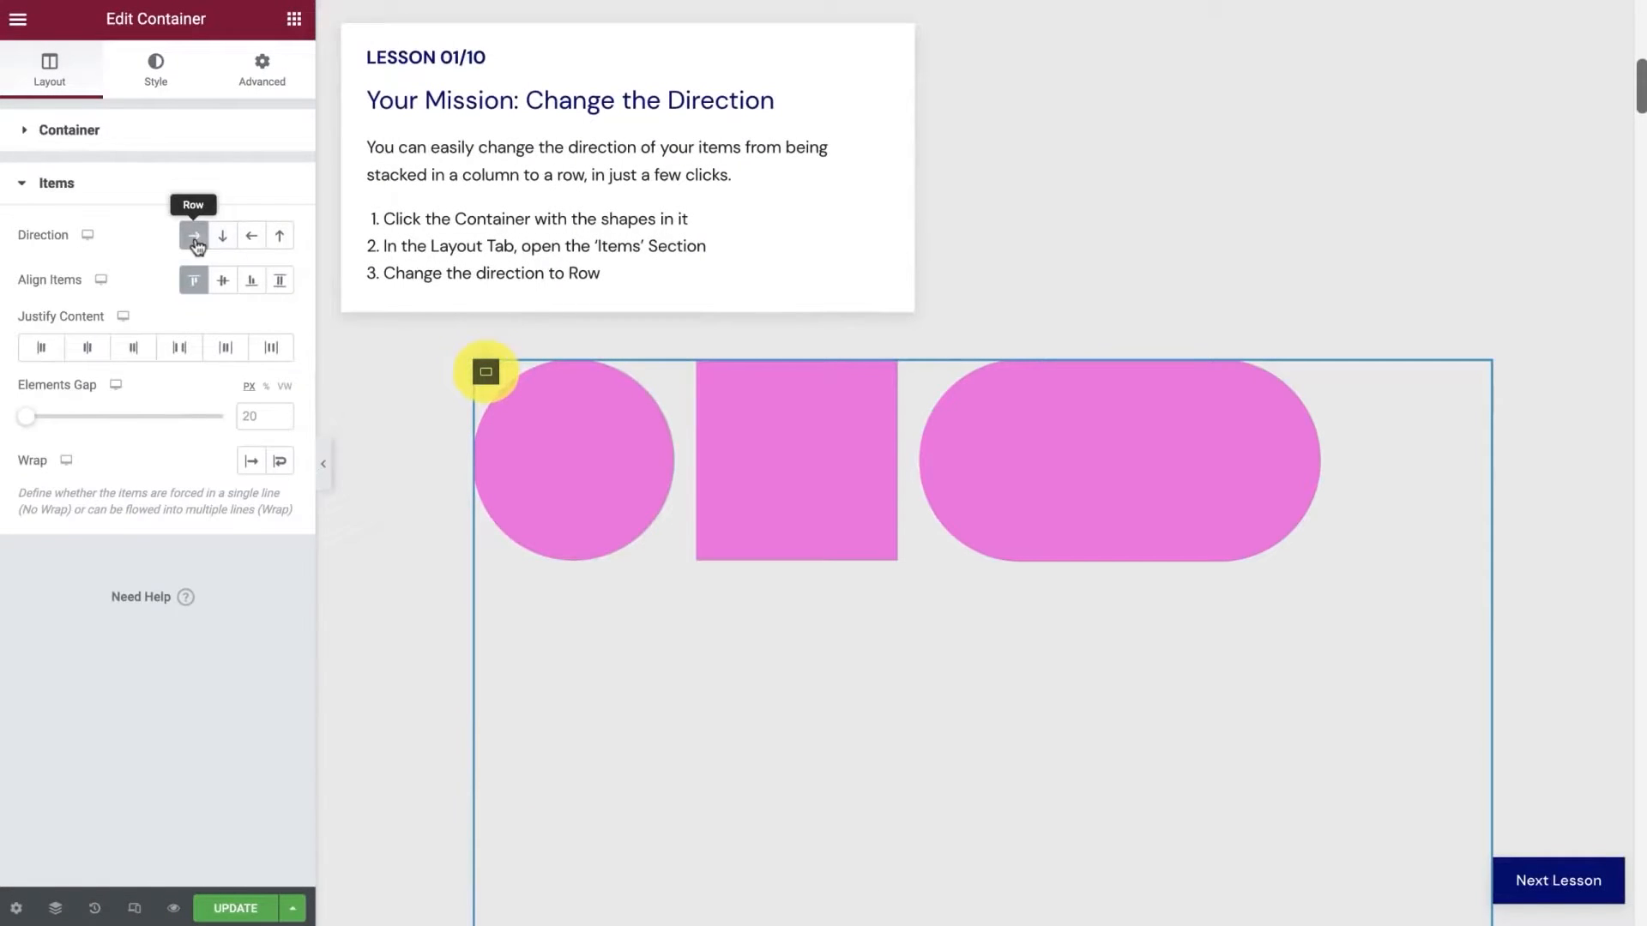
pyautogui.click(1558, 880)
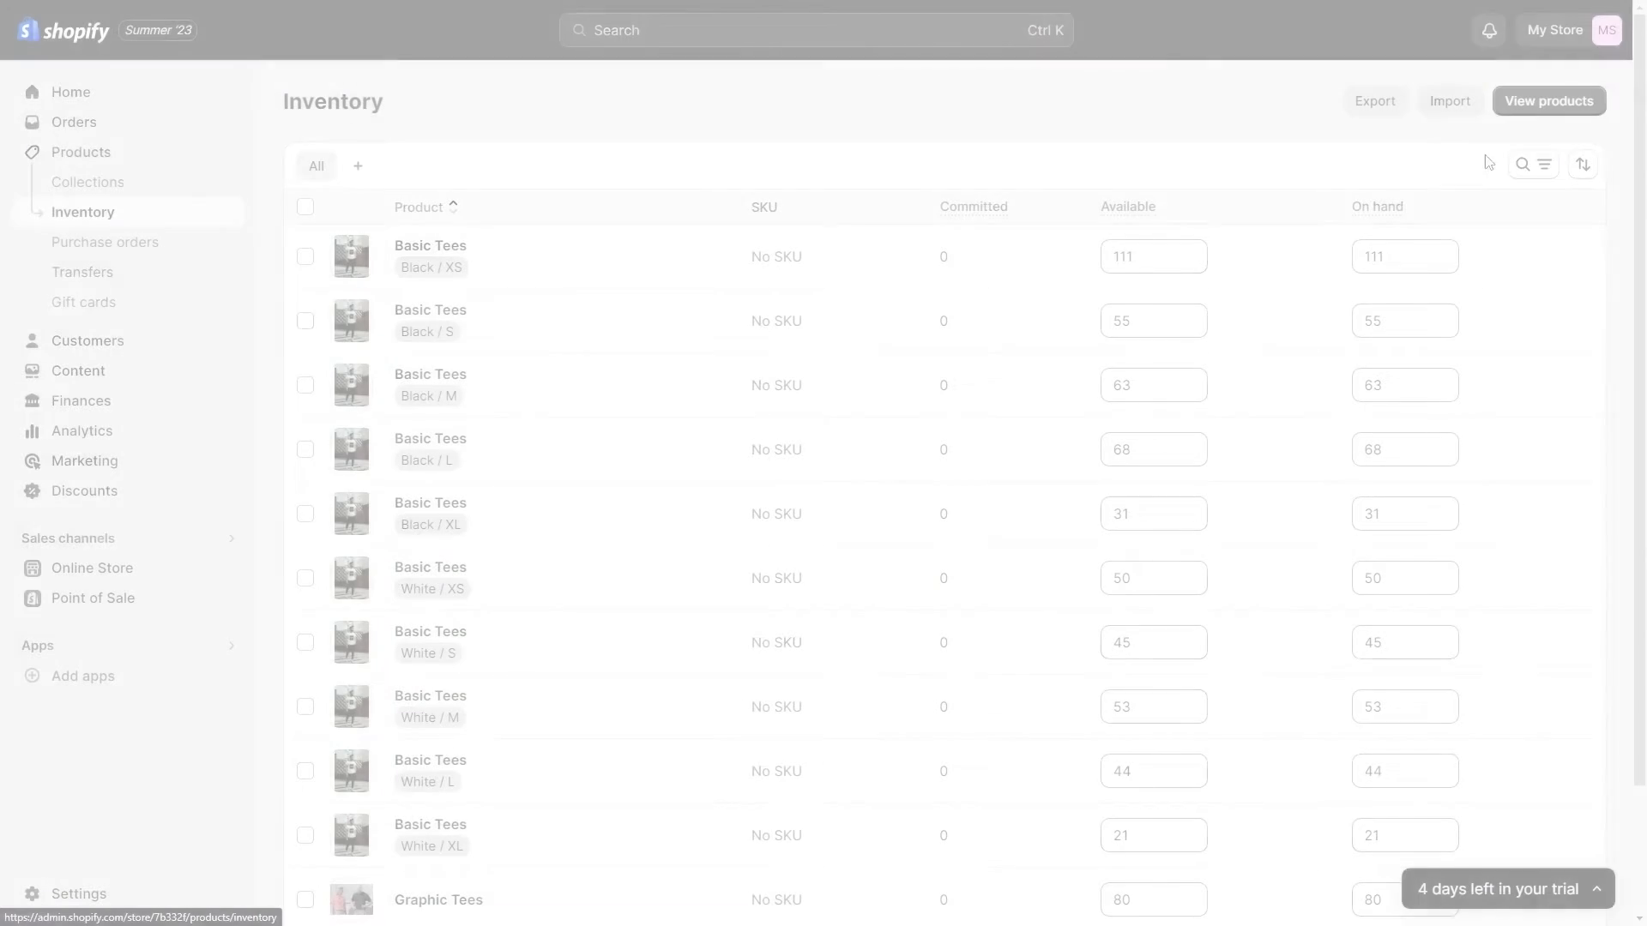
pyautogui.scroll(-3)
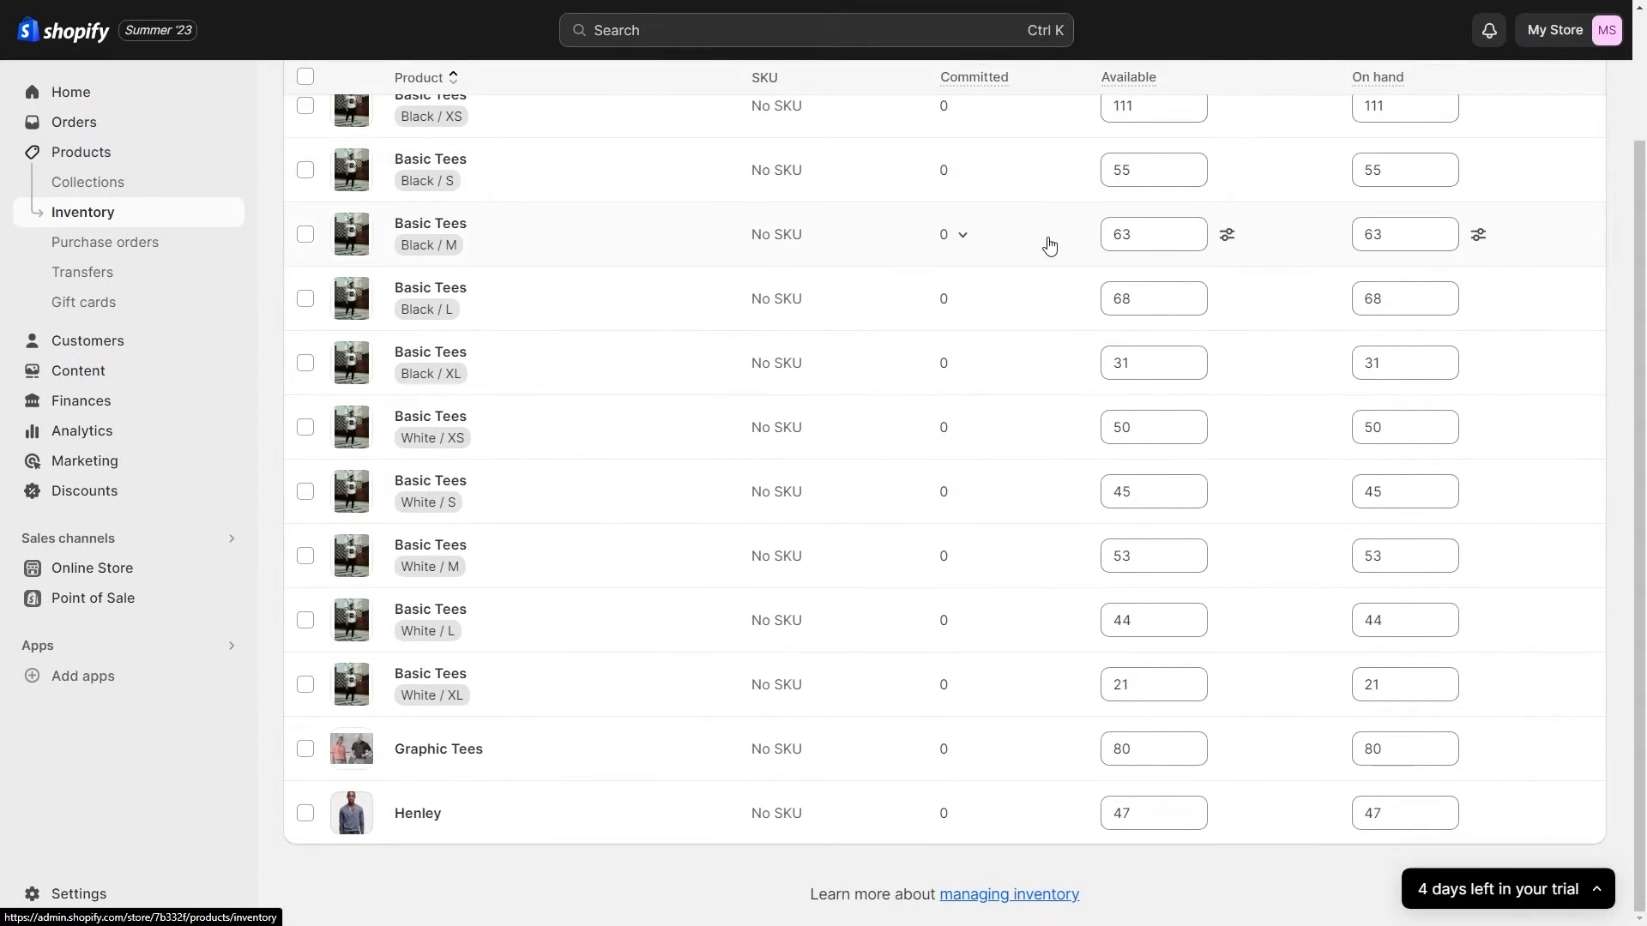
pyautogui.moveTo(1051, 751)
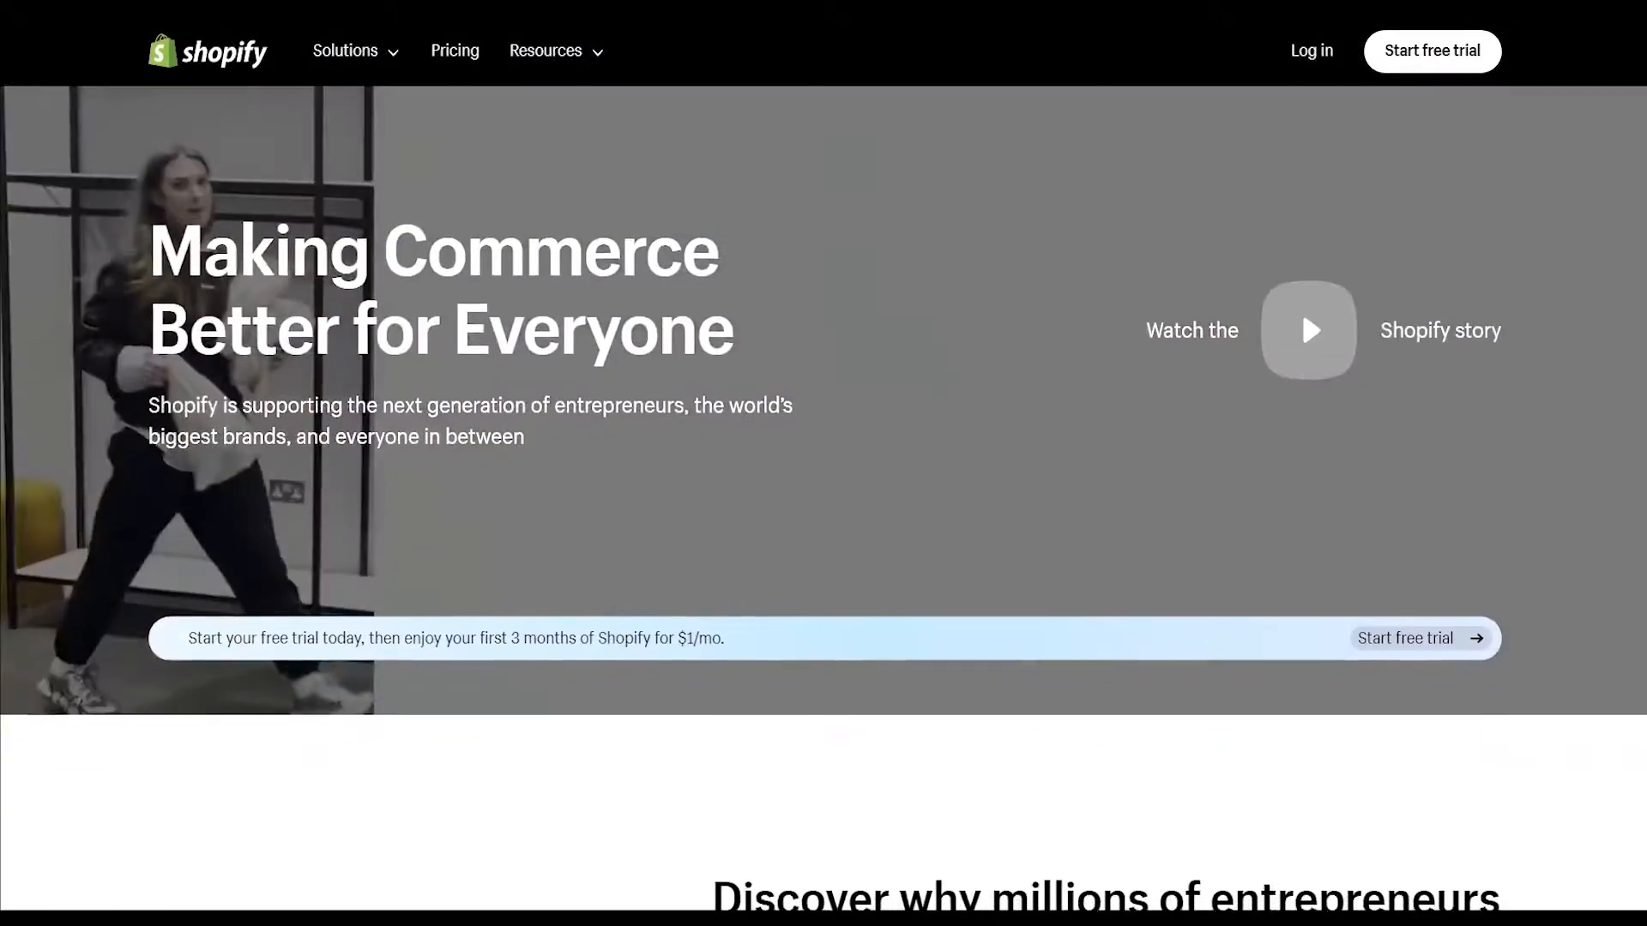
pyautogui.scroll(-3)
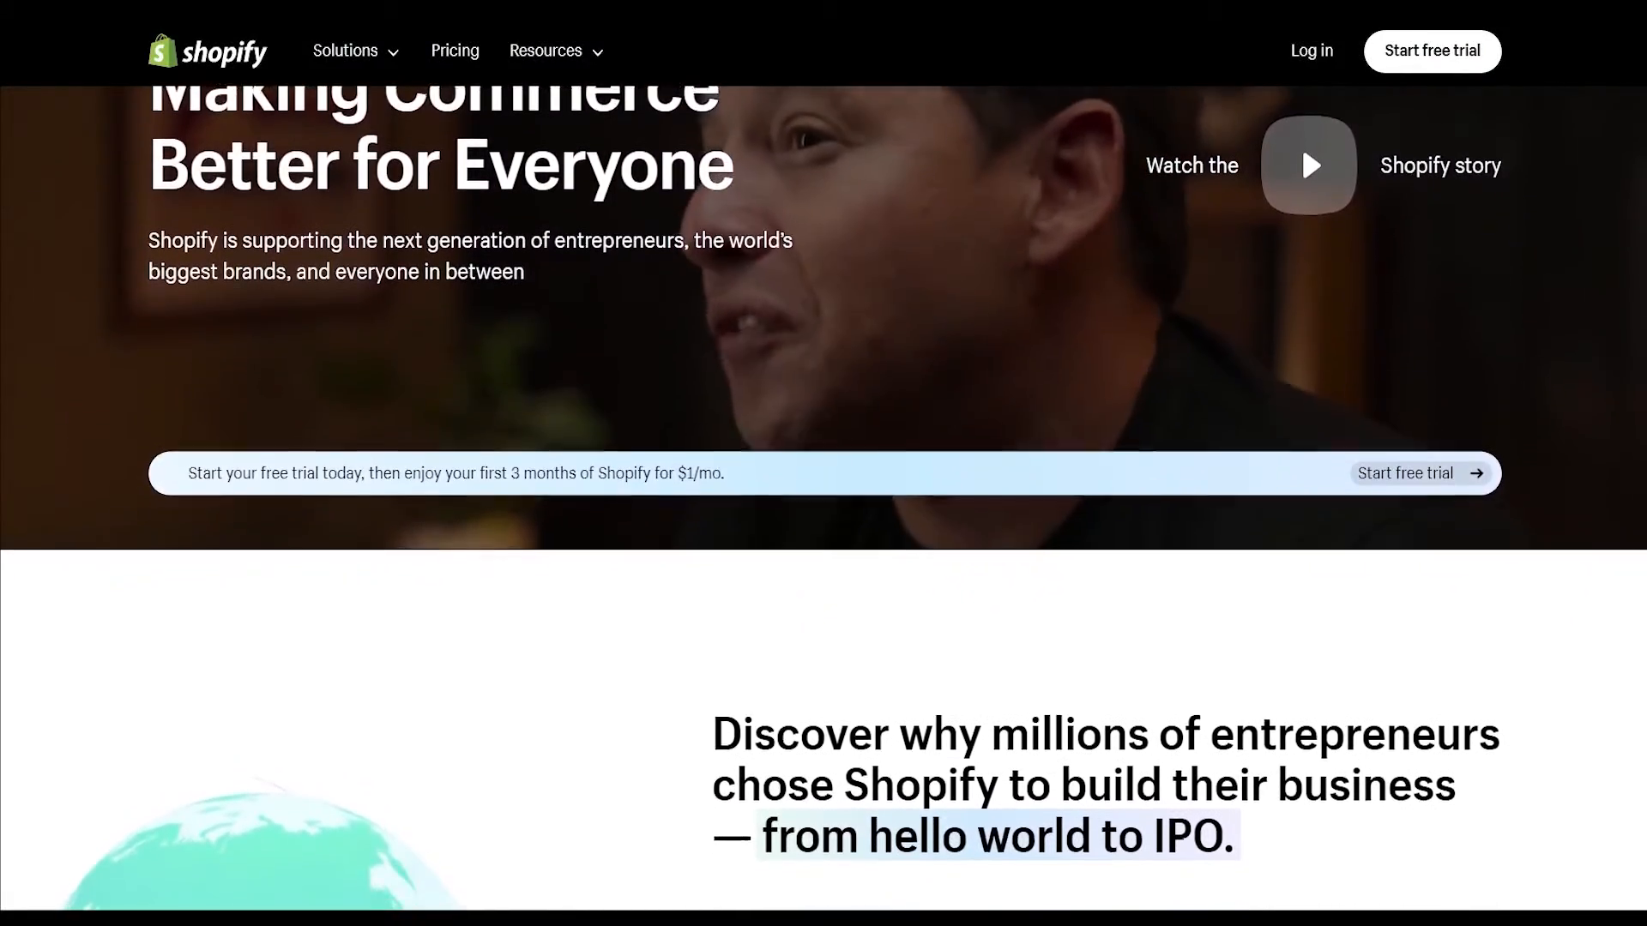
pyautogui.scroll(-3)
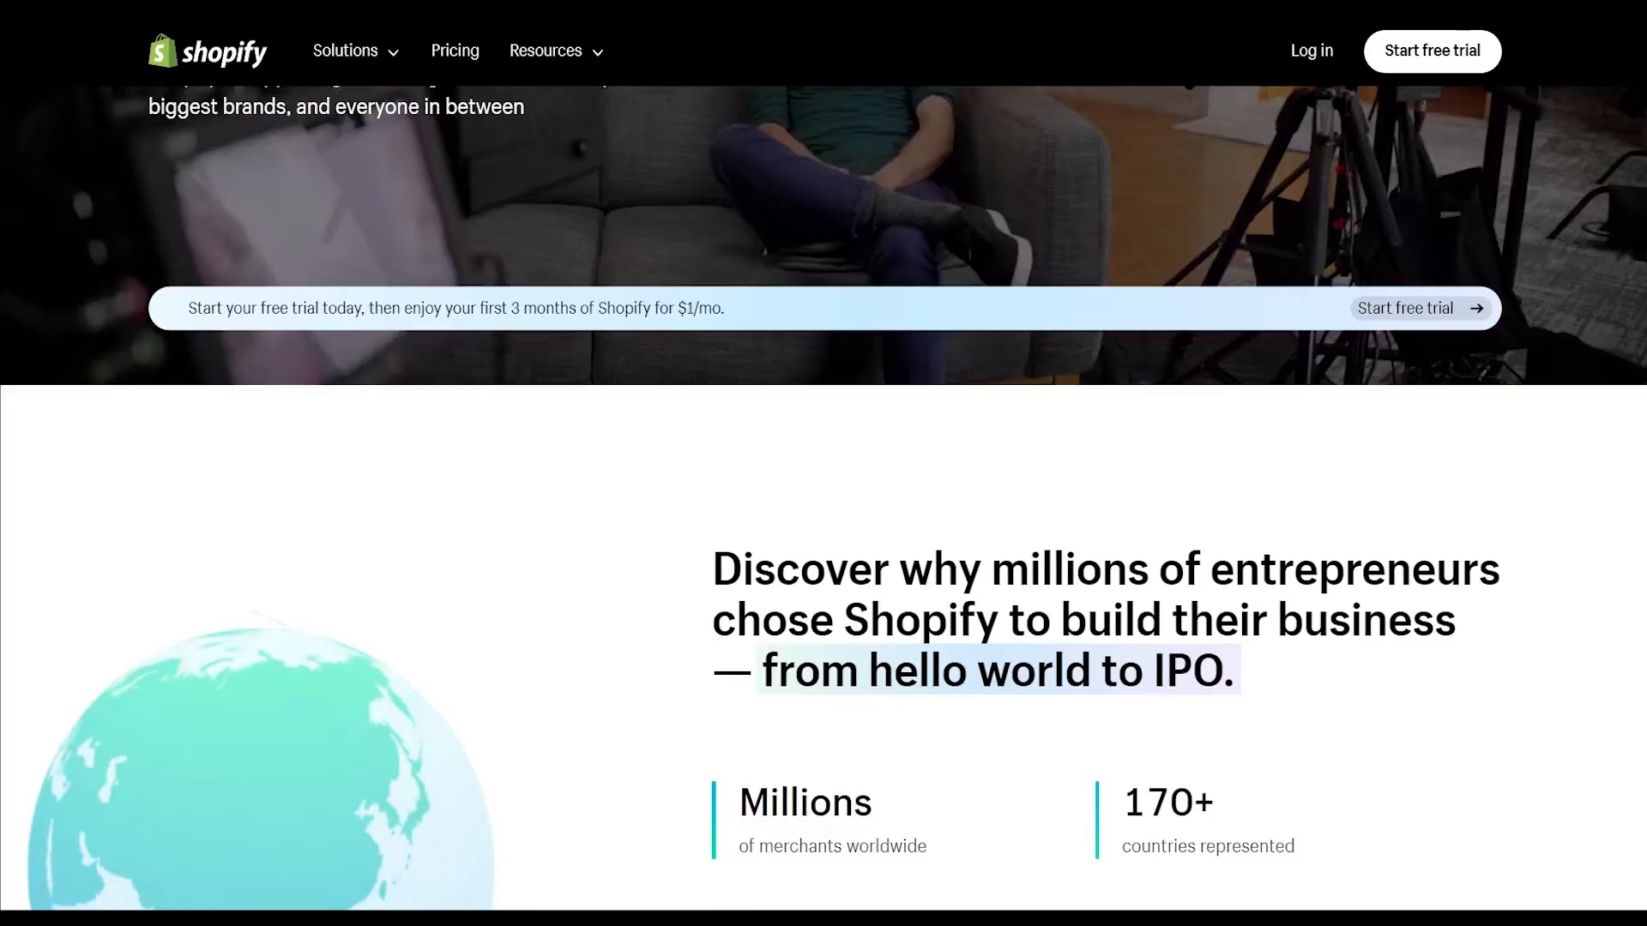
pyautogui.scroll(-3)
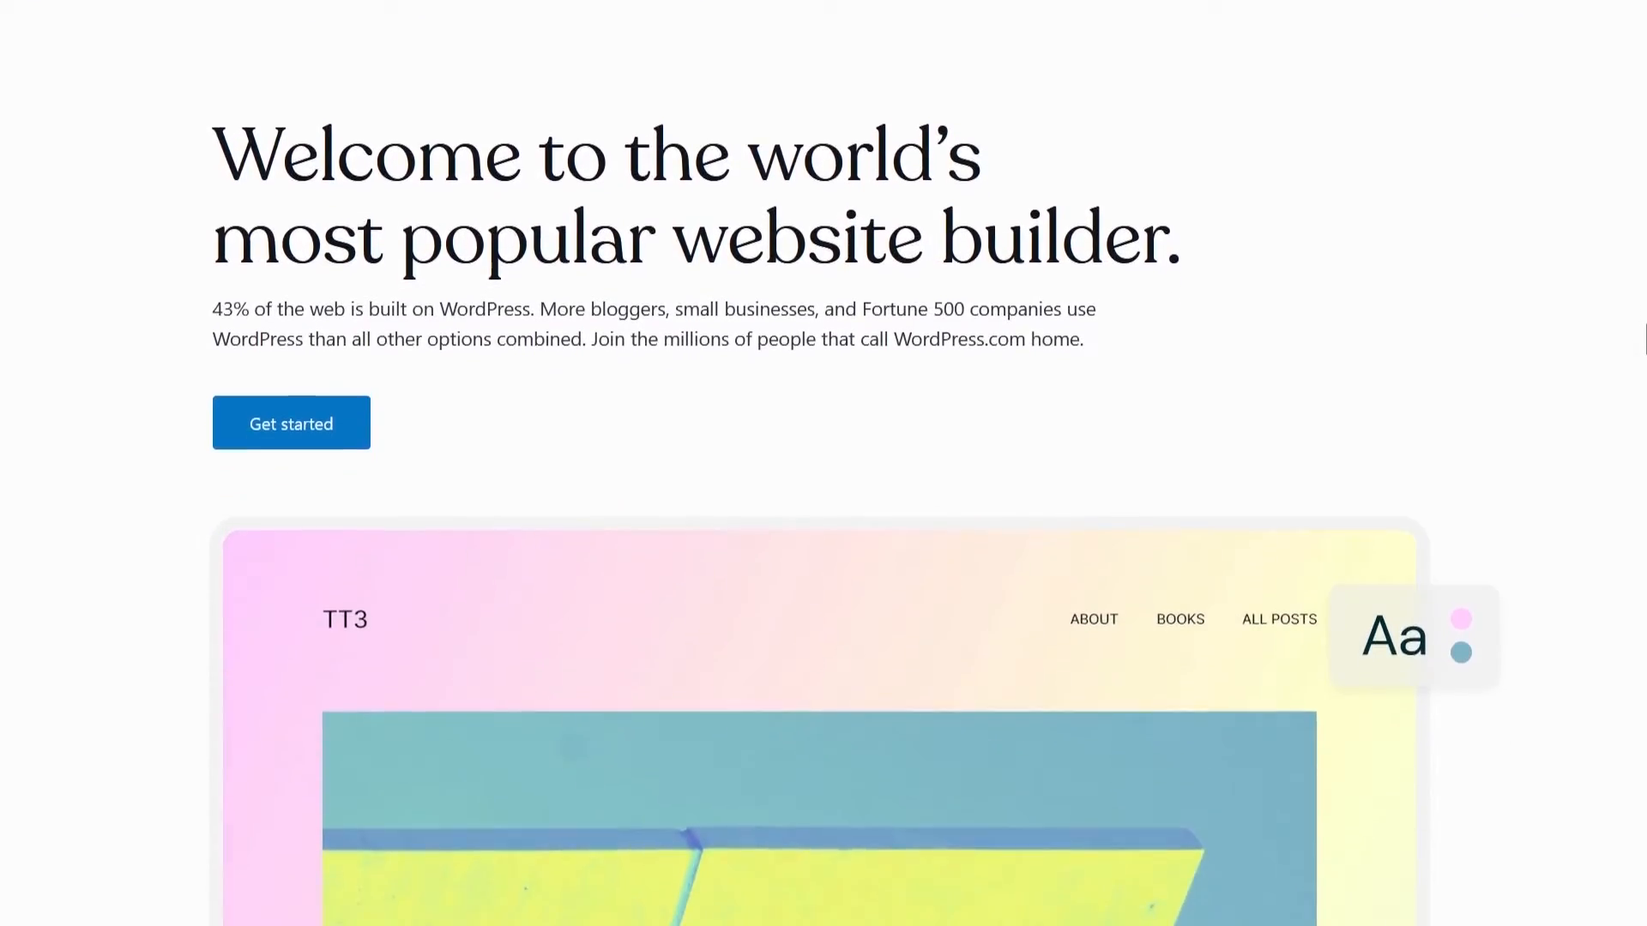
pyautogui.scroll(-3)
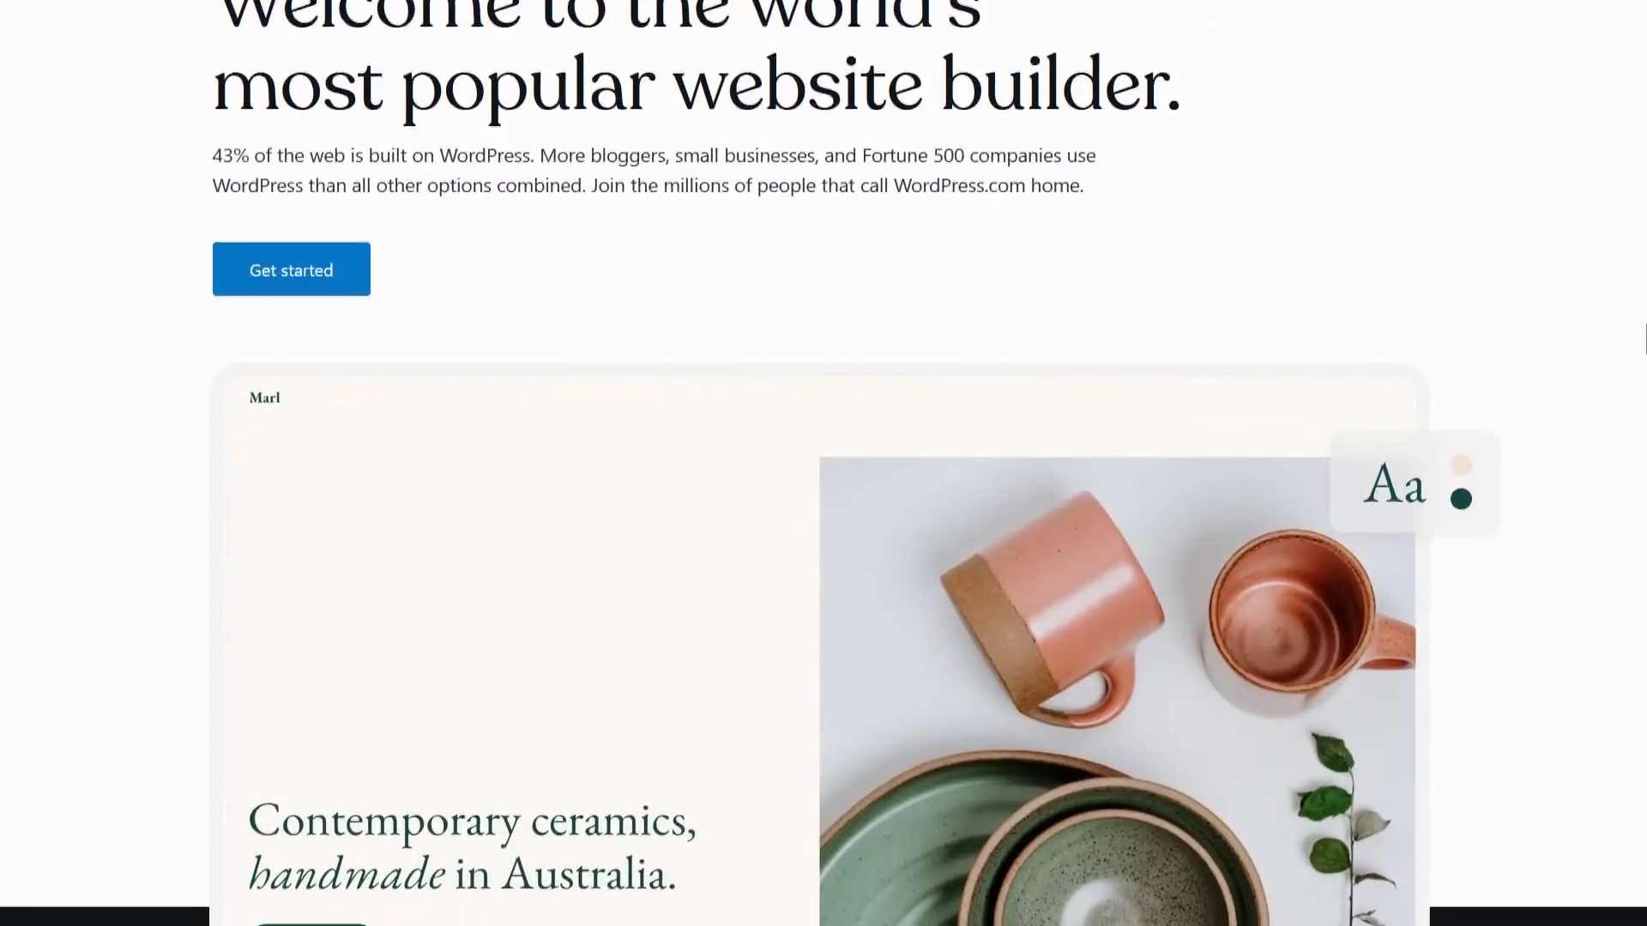